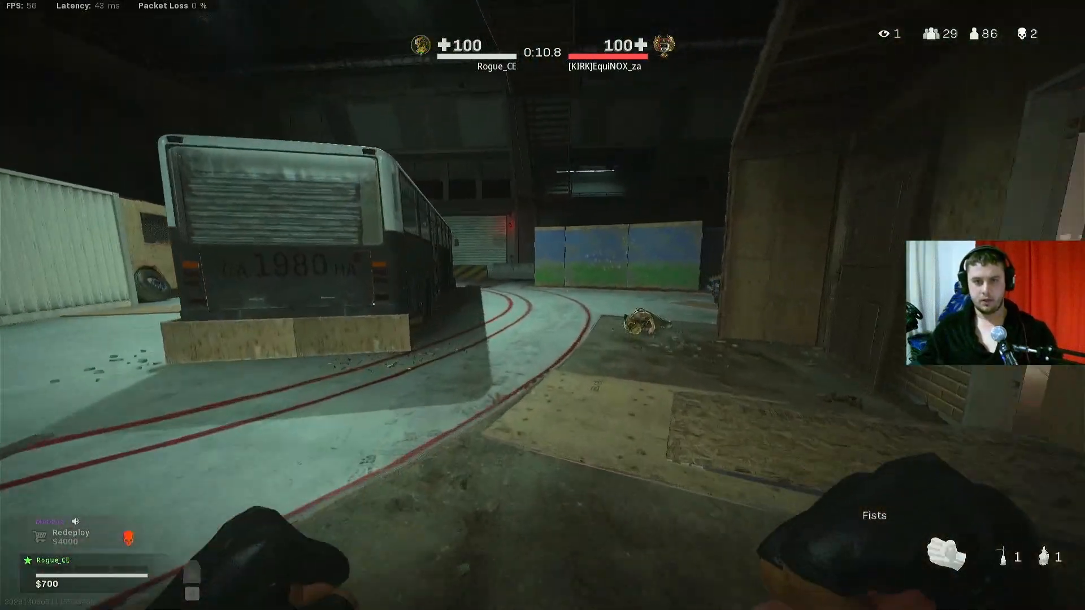
mouse_move(543, 305)
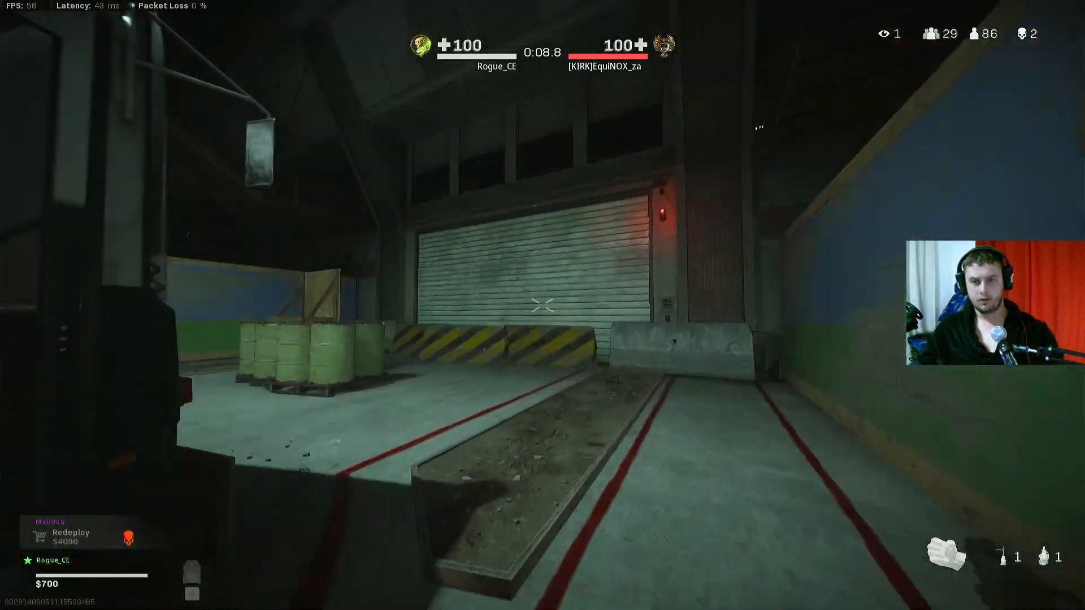